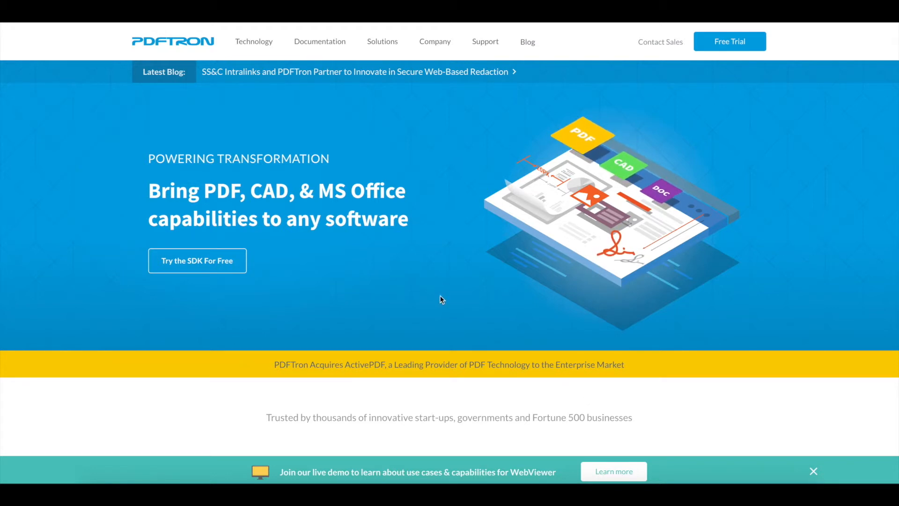
pyautogui.moveTo(320, 63)
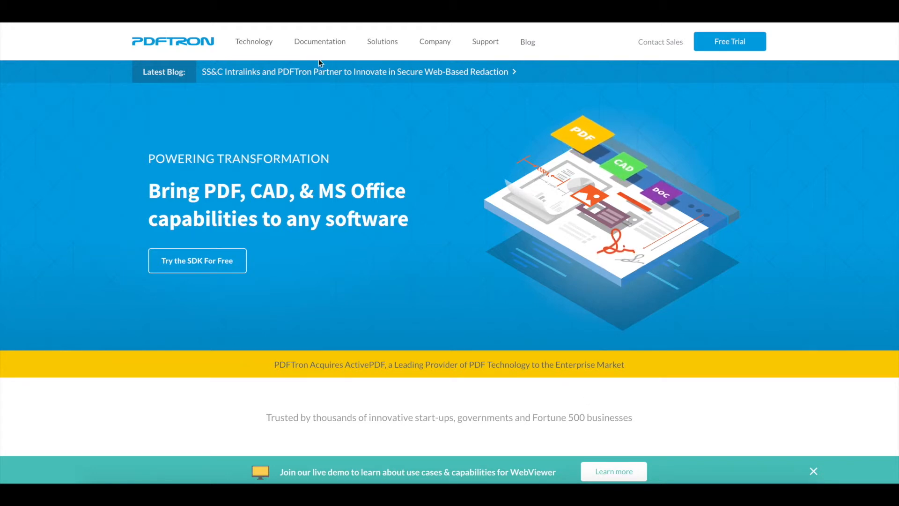
# Step: Expand the Documentation menu to show the Web guides, API, samples and Launch Demo link
pyautogui.click(320, 42)
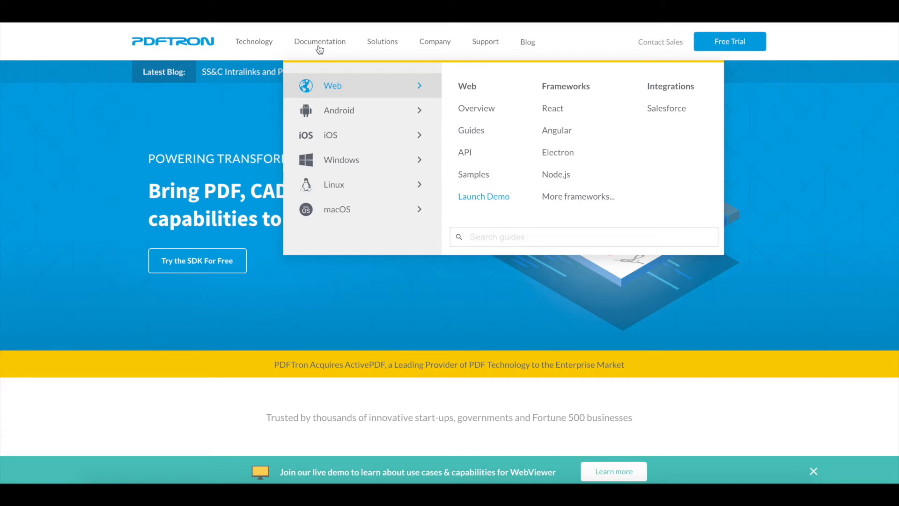
pyautogui.moveTo(323, 52)
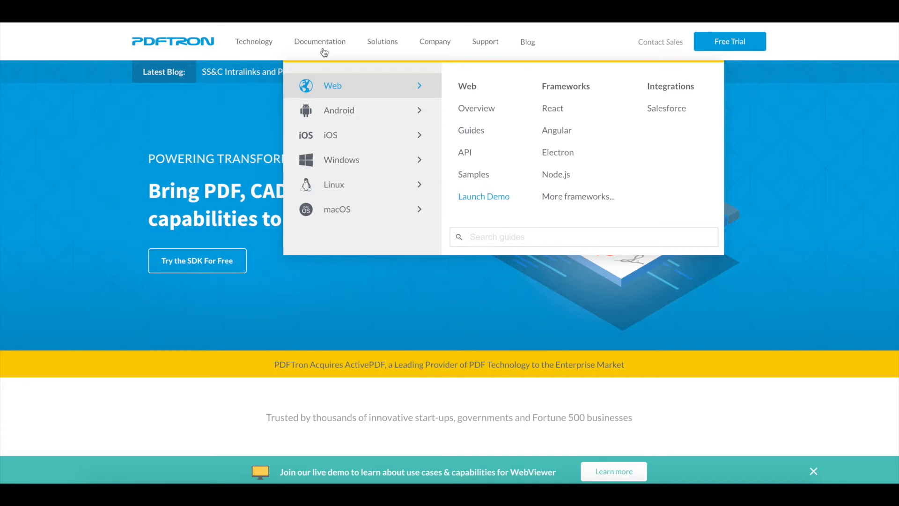
pyautogui.moveTo(527, 75)
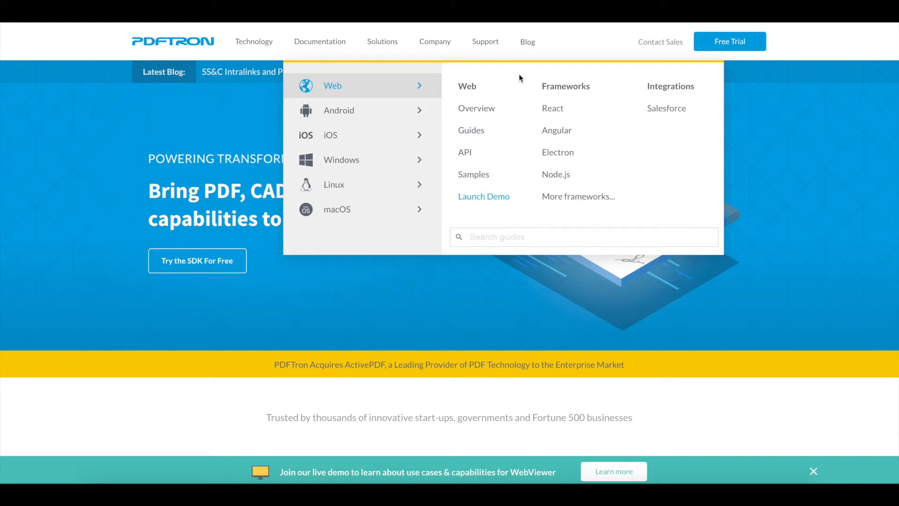
# Step: Launch the WebViewer demo, switch to View mode and skim the nine pages back to page 1
pyautogui.click(483, 196)
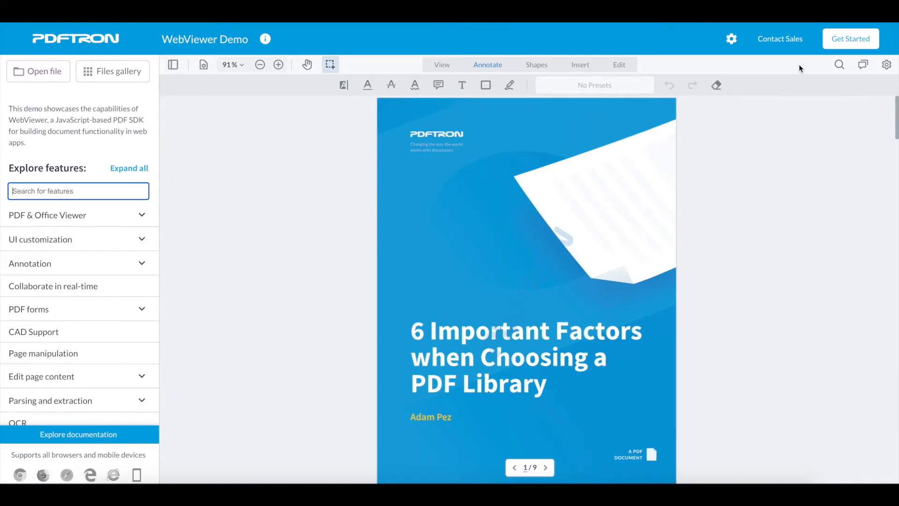
pyautogui.moveTo(815, 62)
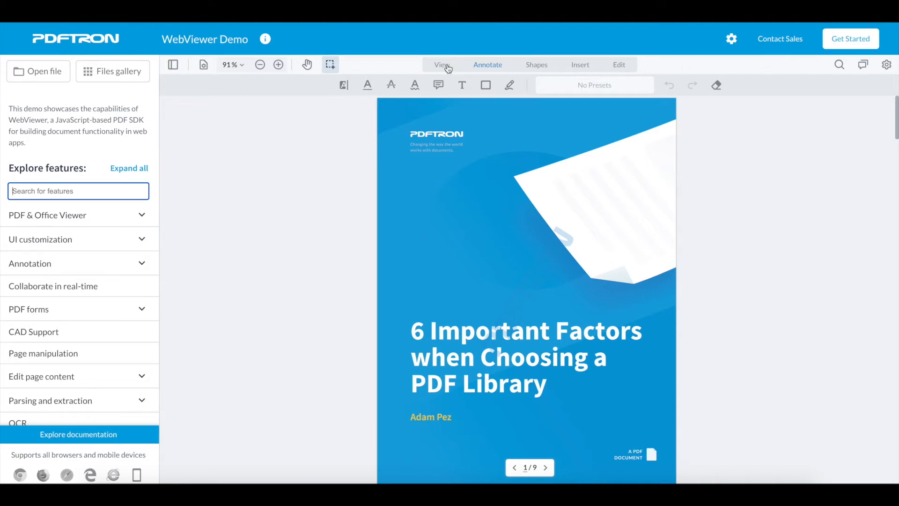
pyautogui.click(279, 65)
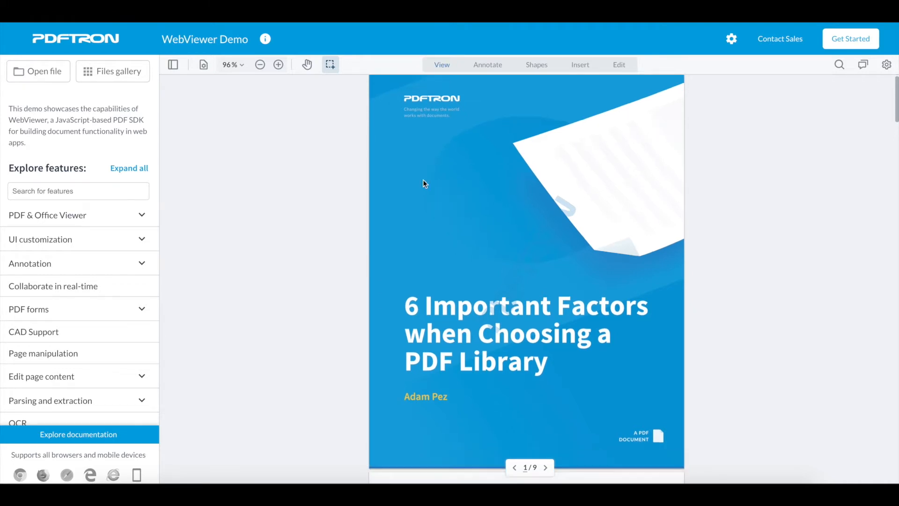
pyautogui.scroll(-3)
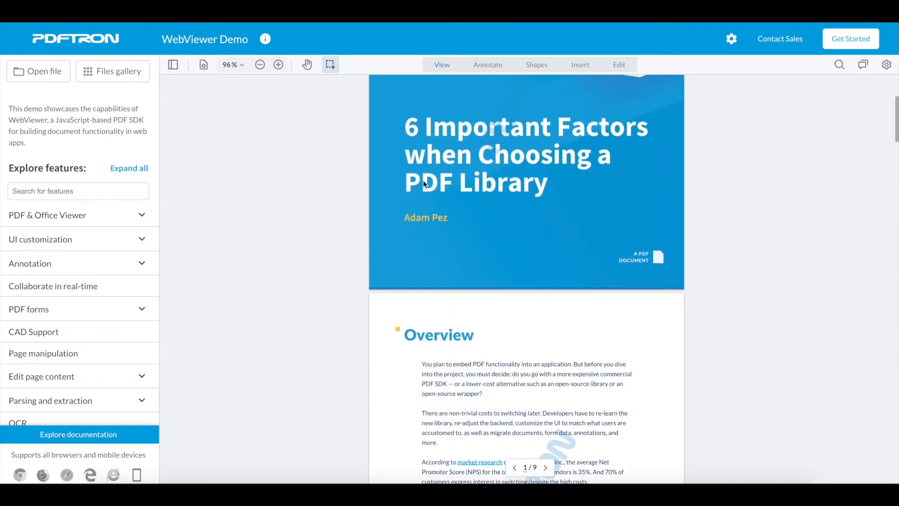
pyautogui.scroll(3)
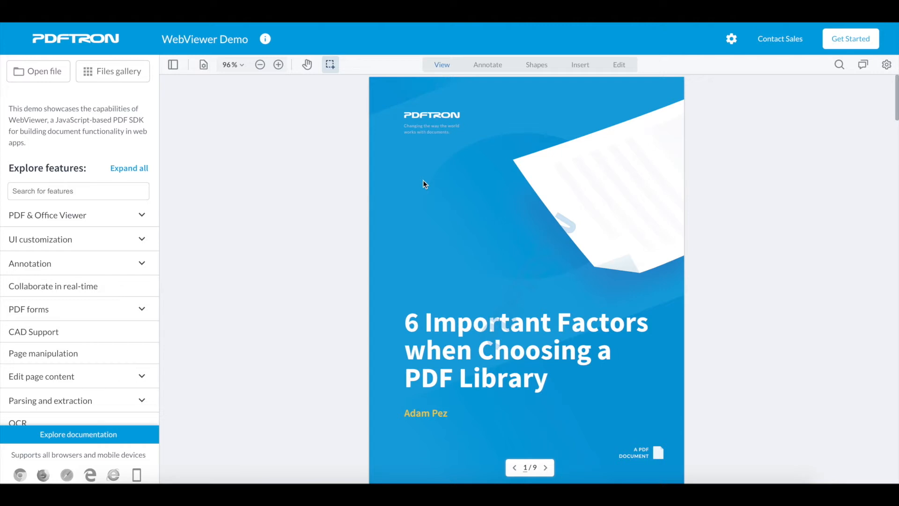
pyautogui.moveTo(485, 154)
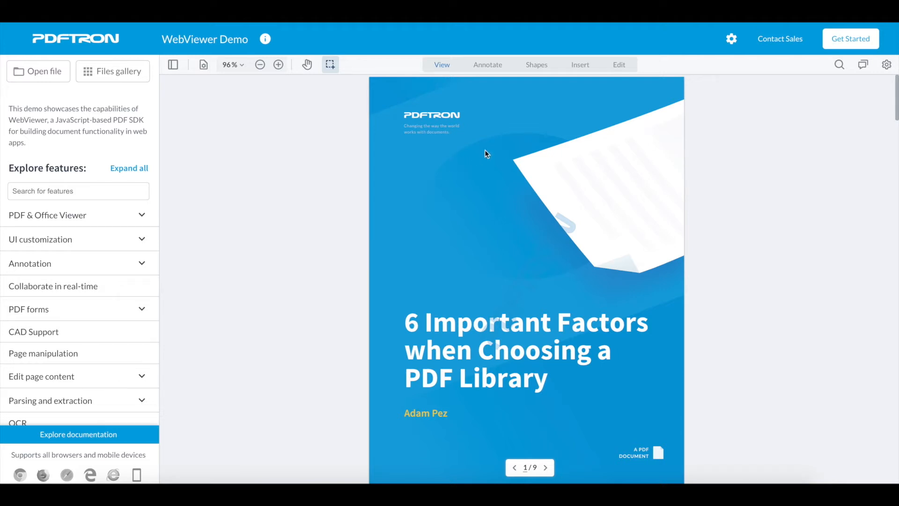
# Step: In Annotate mode, highlight the Overview's first paragraph and show its comment
pyautogui.click(487, 65)
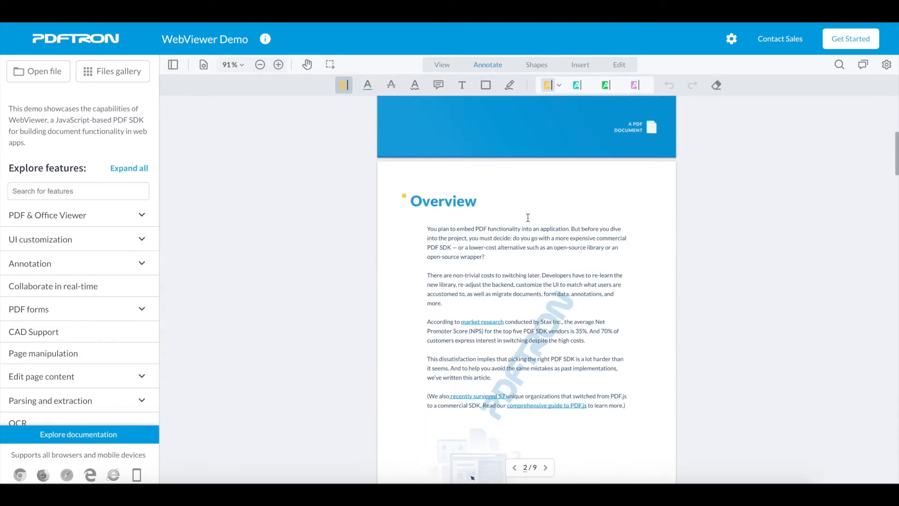
pyautogui.moveTo(426, 229); pyautogui.dragTo(484, 256)
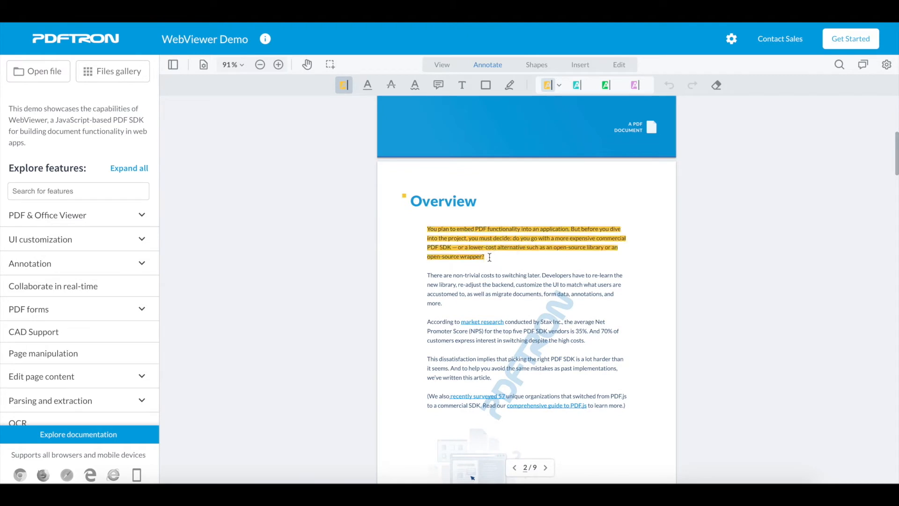
pyautogui.click(863, 64)
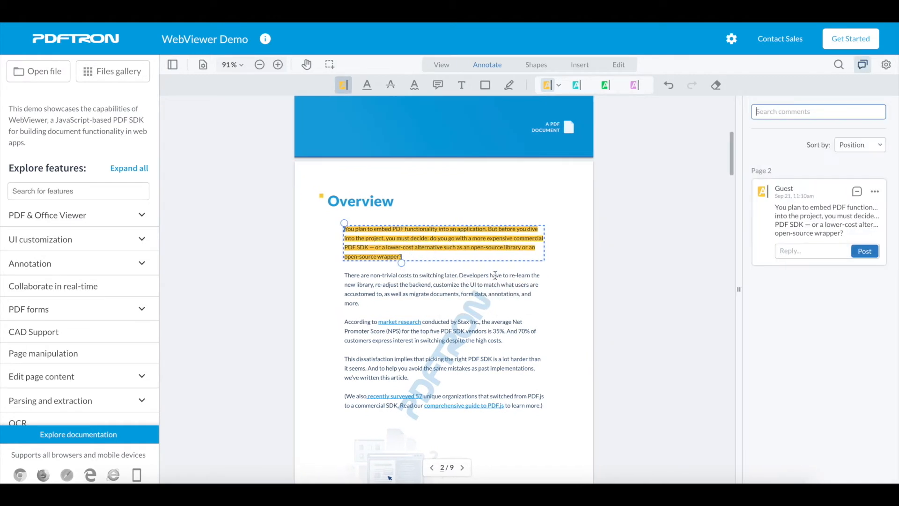
# Step: Reply to the highlight with 'Please ch' change request and show the comment status list
pyautogui.click(812, 251)
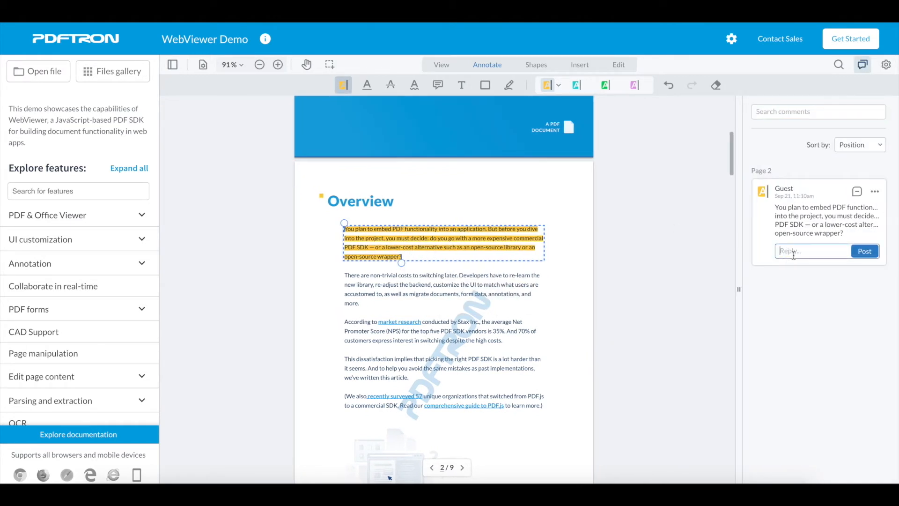
pyautogui.write('Please change the text')
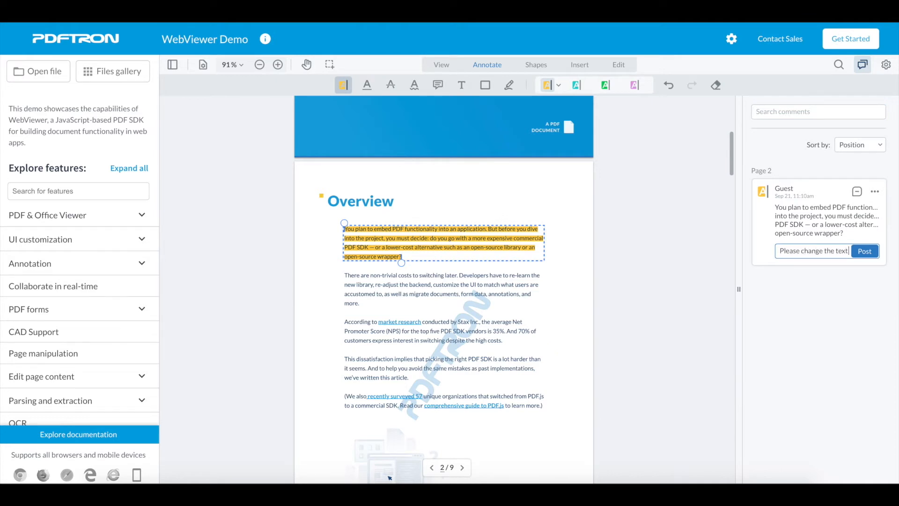
pyautogui.click(864, 251)
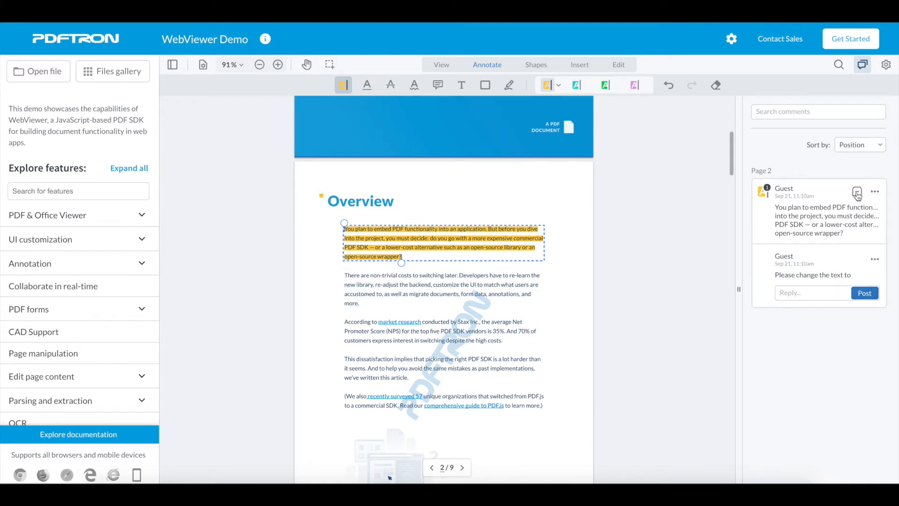
pyautogui.click(857, 192)
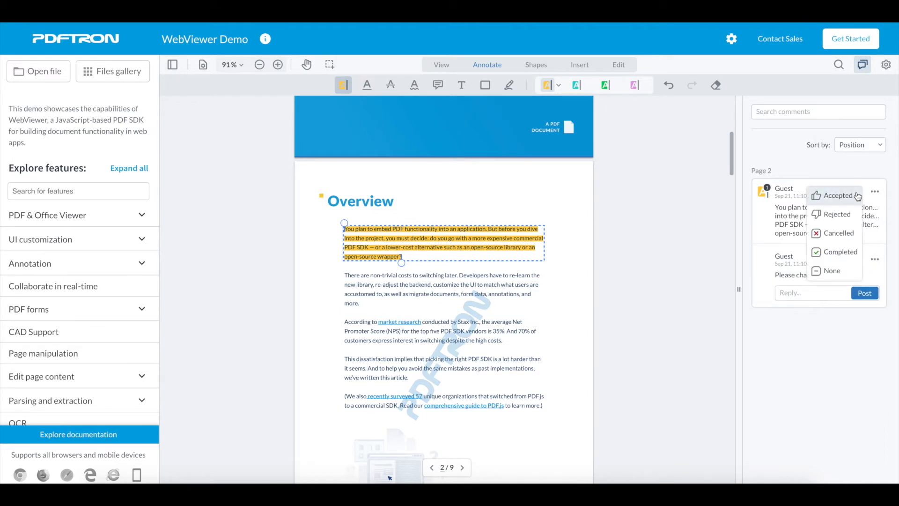
pyautogui.moveTo(832, 269)
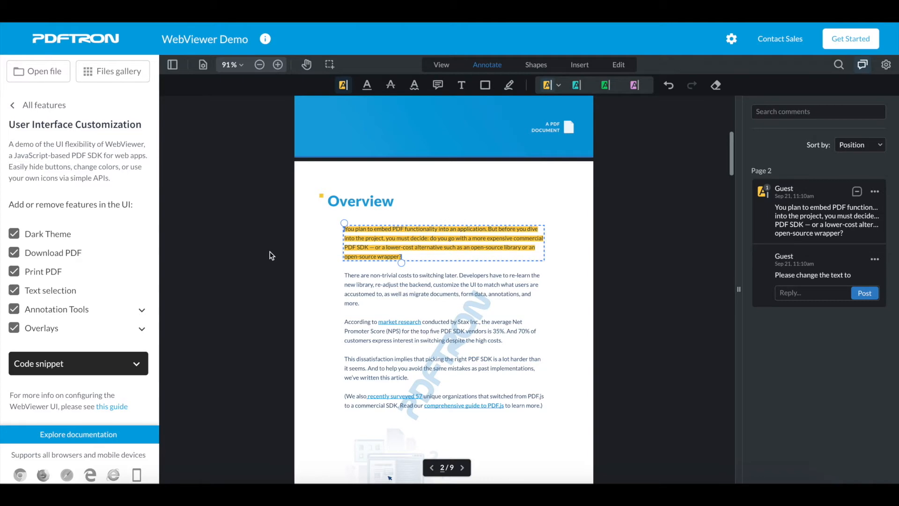
# Step: Disable PDF downloading in the viewer and toggle the underline annotation tools
pyautogui.click(886, 64)
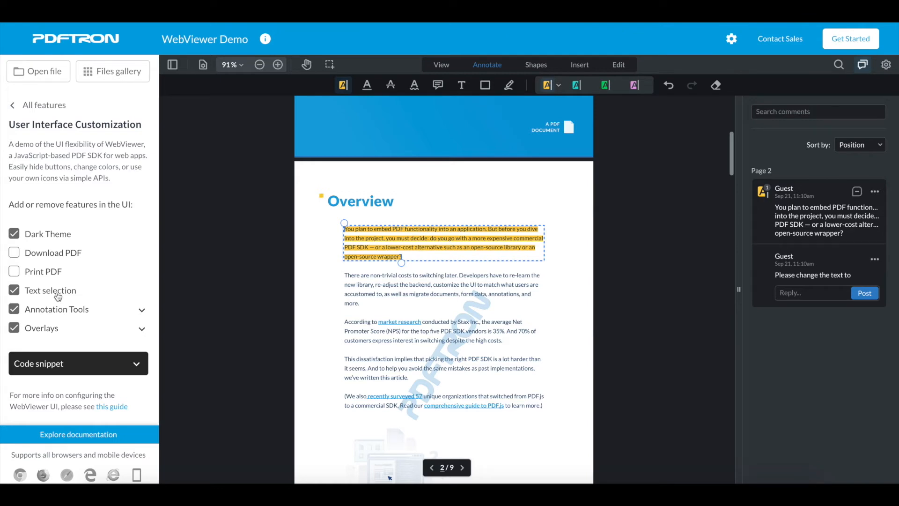
pyautogui.moveTo(60, 310)
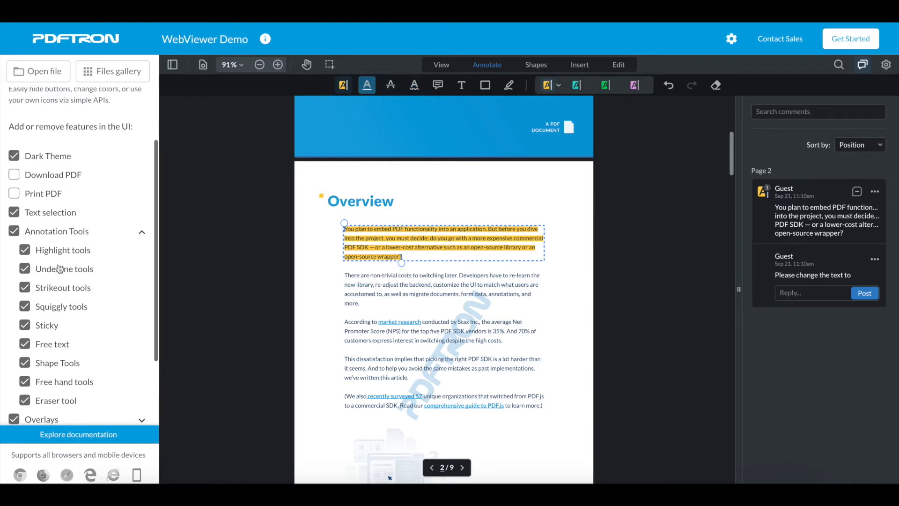
pyautogui.click(24, 249)
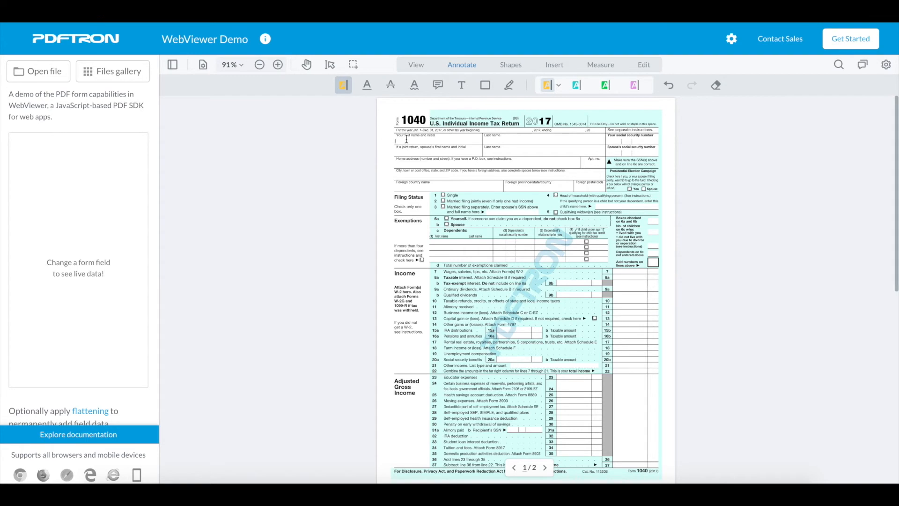
# Step: Enter 'Andrey' as the first name on the 1040 form and zoom in to verify the field
pyautogui.write('Andrey')
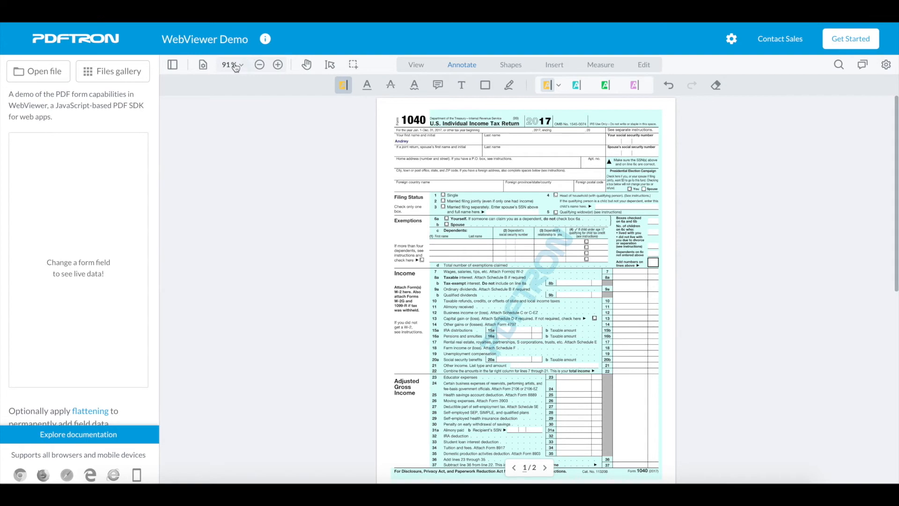
pyautogui.click(232, 65)
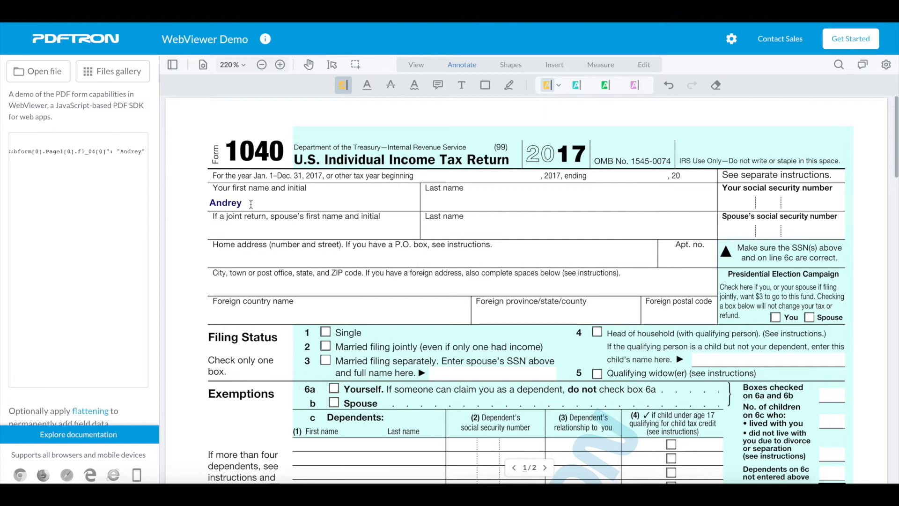
pyautogui.moveTo(141, 177)
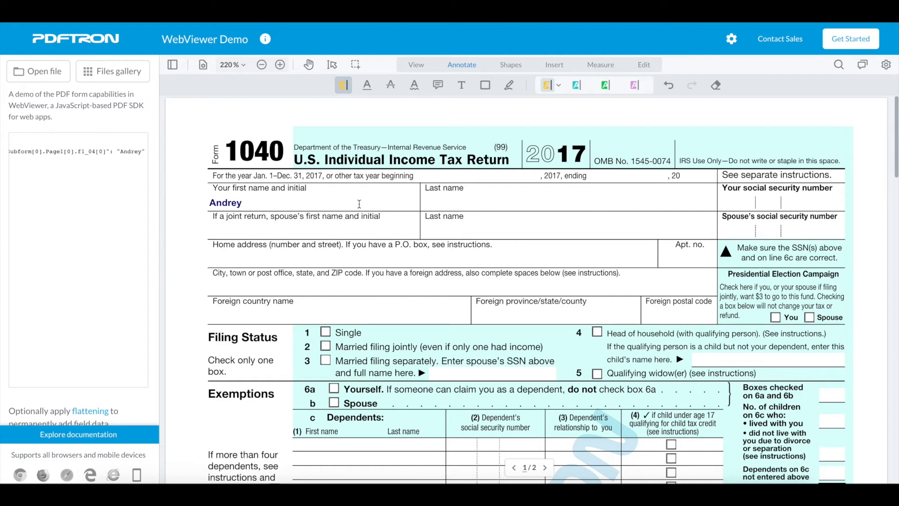
pyautogui.click(240, 202)
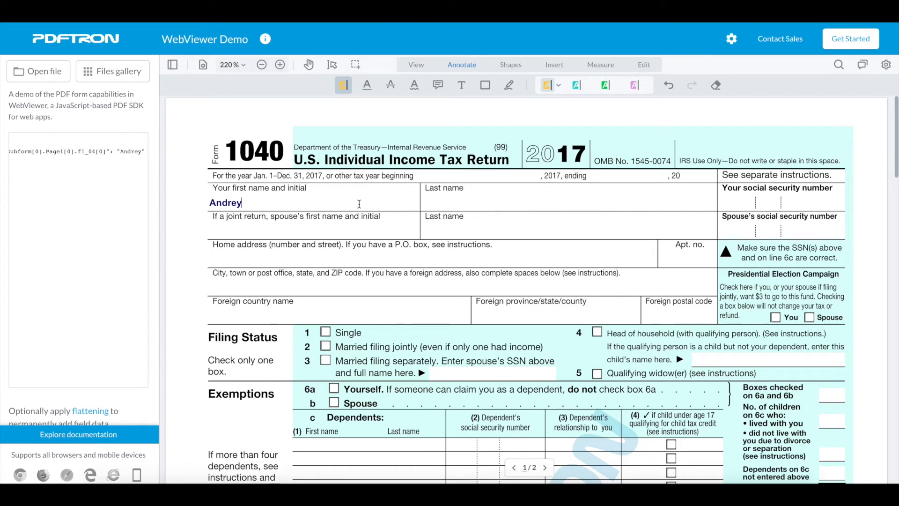
pyautogui.moveTo(397, 200)
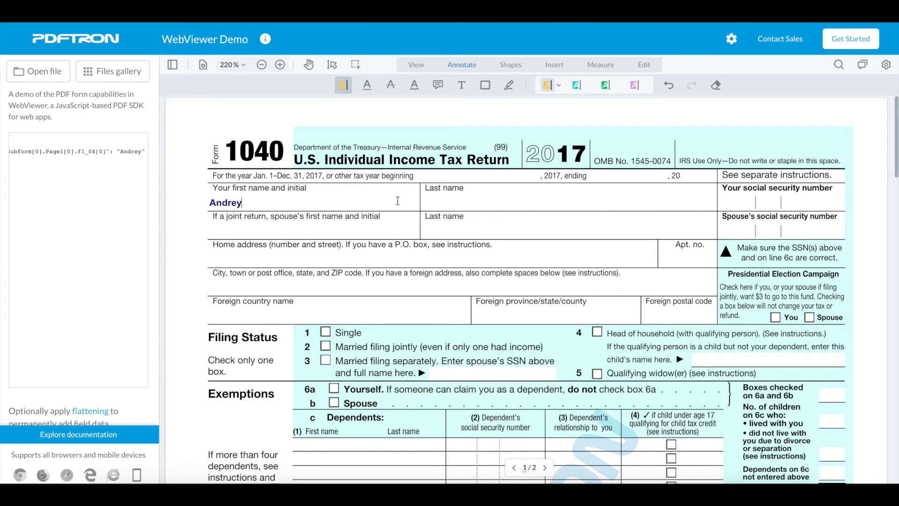
pyautogui.moveTo(365, 196)
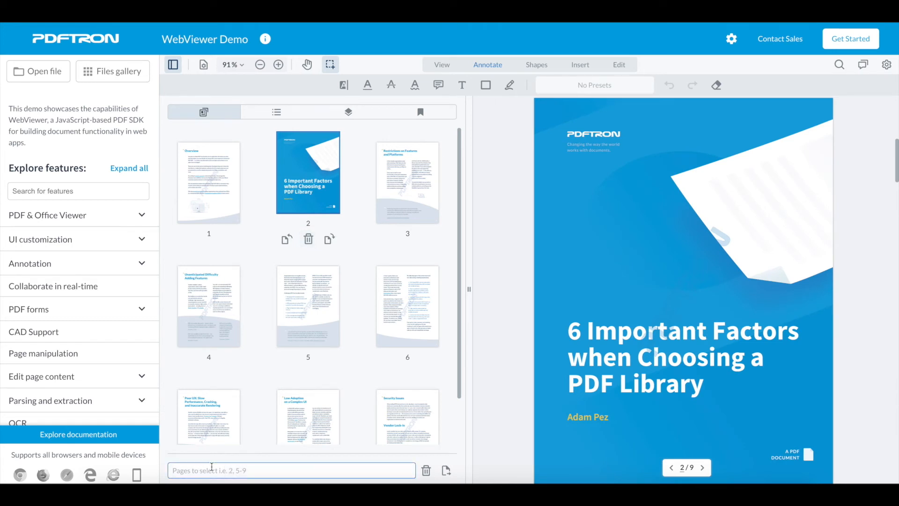
# Step: Enter '2, 5-9' in the Pages to select box to select those thumbnails
pyautogui.write('2')
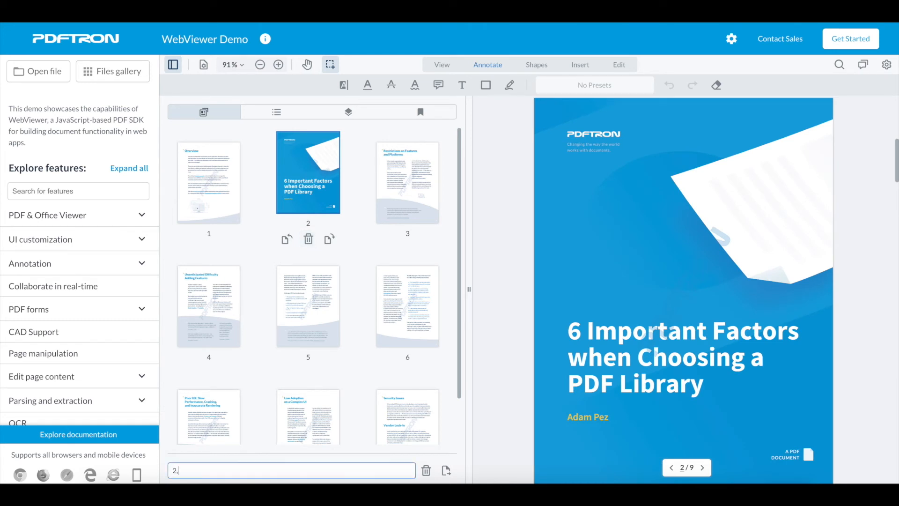
pyautogui.write(', 5')
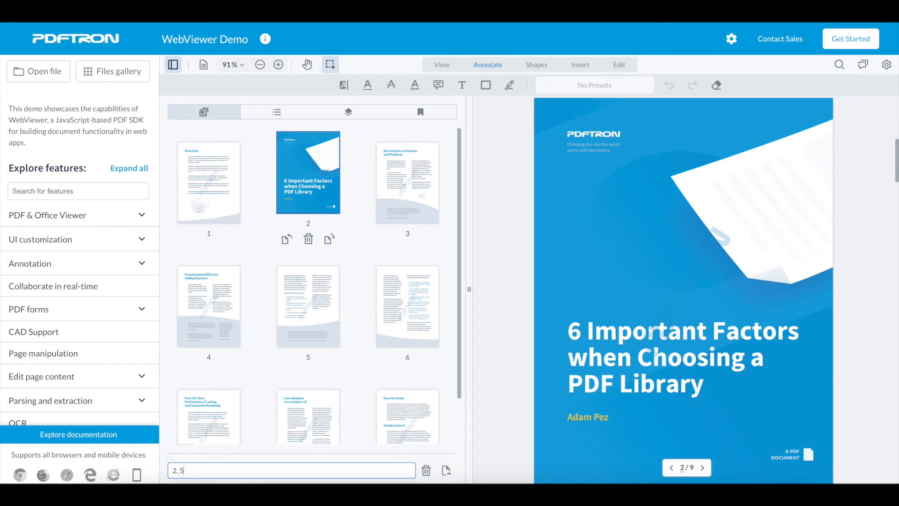
pyautogui.write('-9')
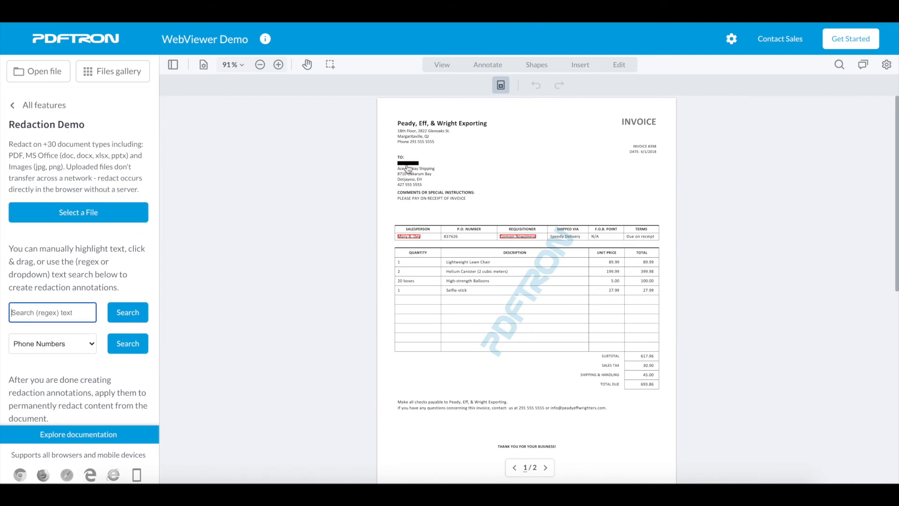
# Step: Zoom into the invoice header and mark the address and phone lines for redaction
pyautogui.click(232, 64)
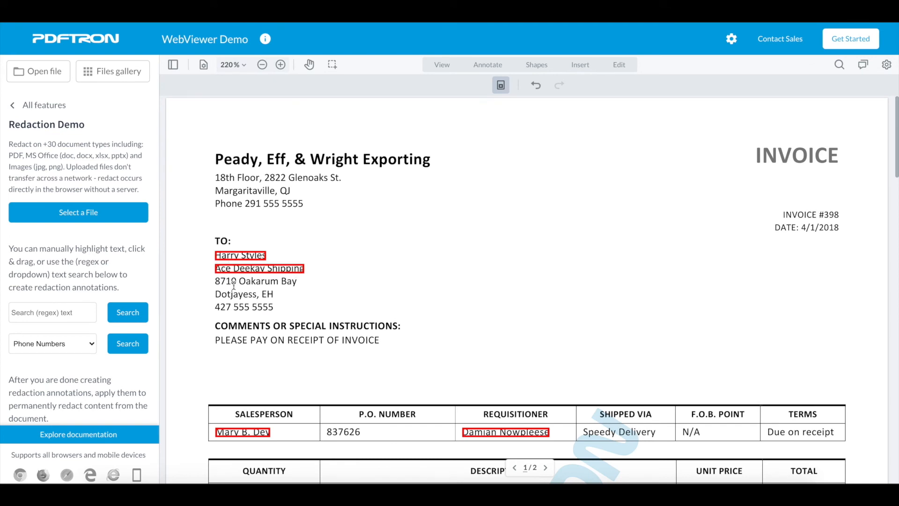
pyautogui.moveTo(216, 280); pyautogui.dragTo(278, 308)
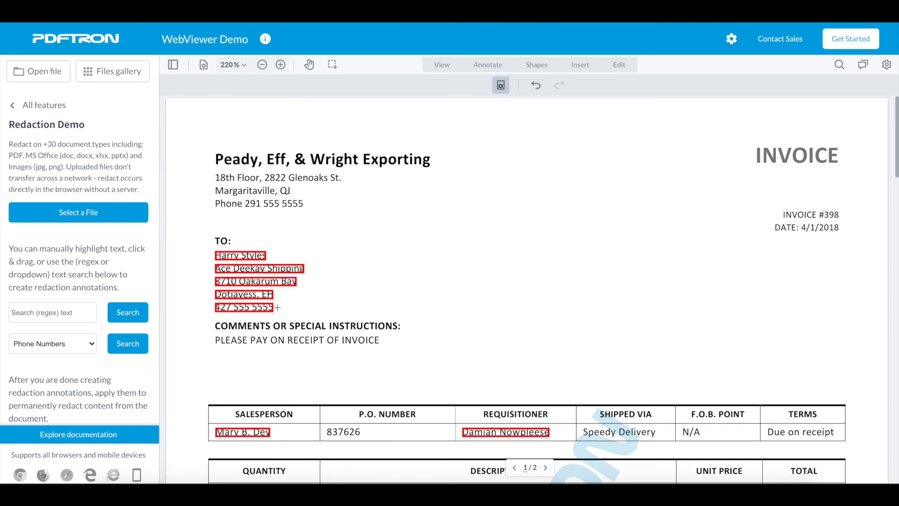
pyautogui.scroll(-3)
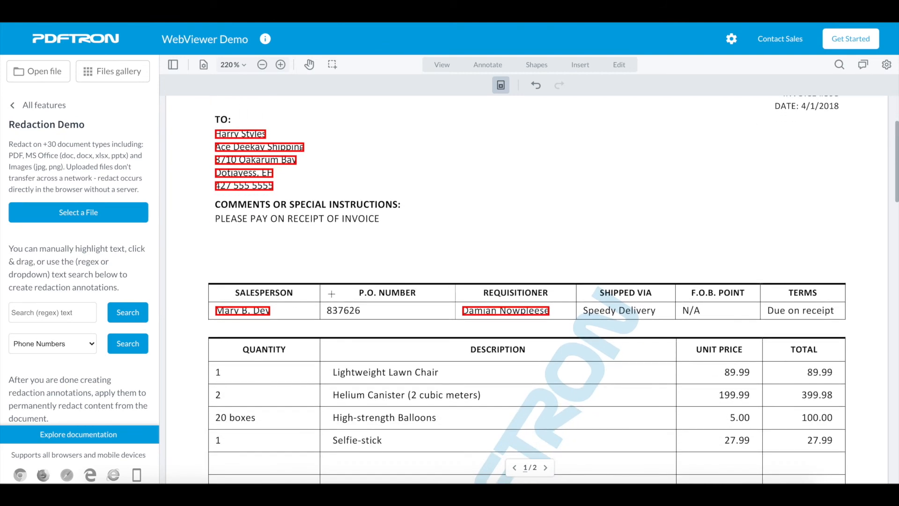
pyautogui.scroll(-3)
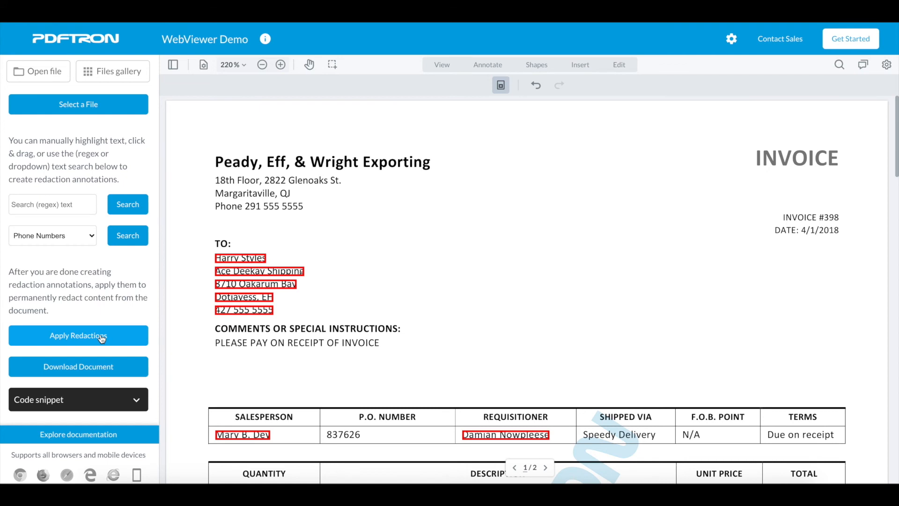
# Step: Apply the marked redactions, confirm permanent removal, and review the blacked-out invoice
pyautogui.click(78, 335)
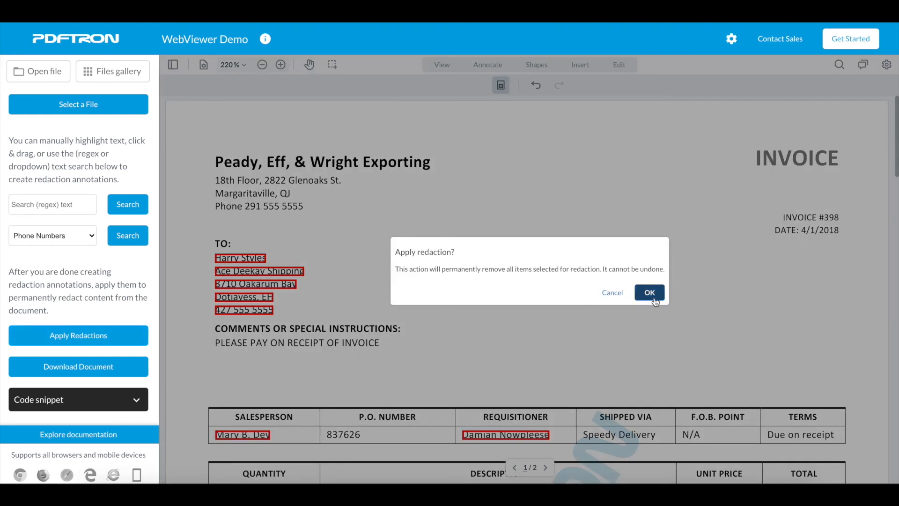
pyautogui.click(648, 292)
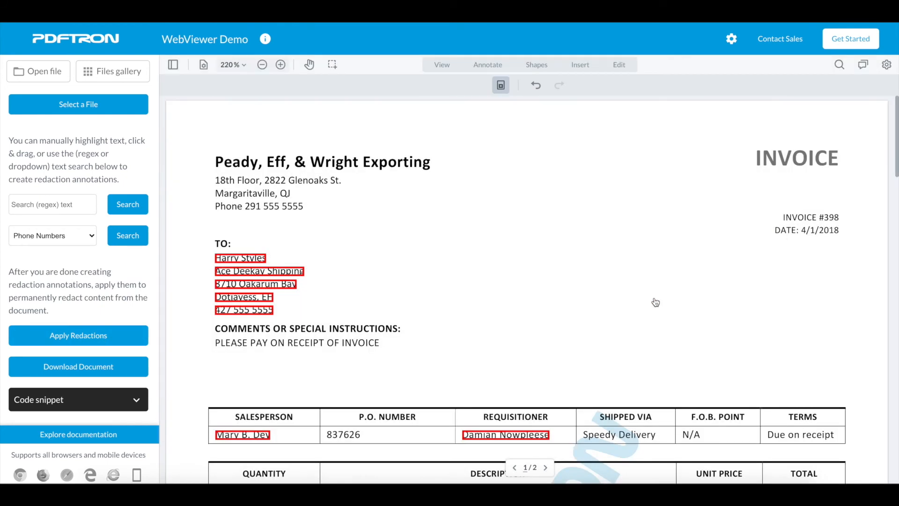
pyautogui.click(77, 335)
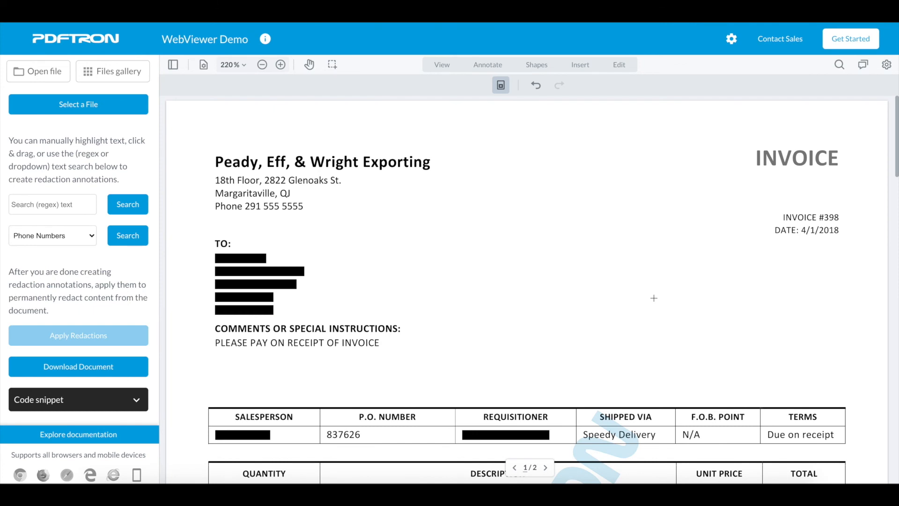
pyautogui.scroll(-3)
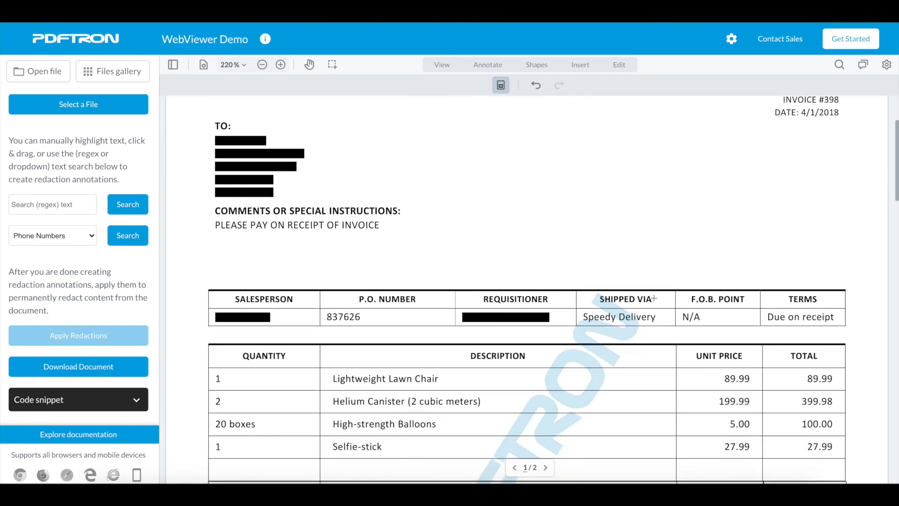
pyautogui.scroll(-3)
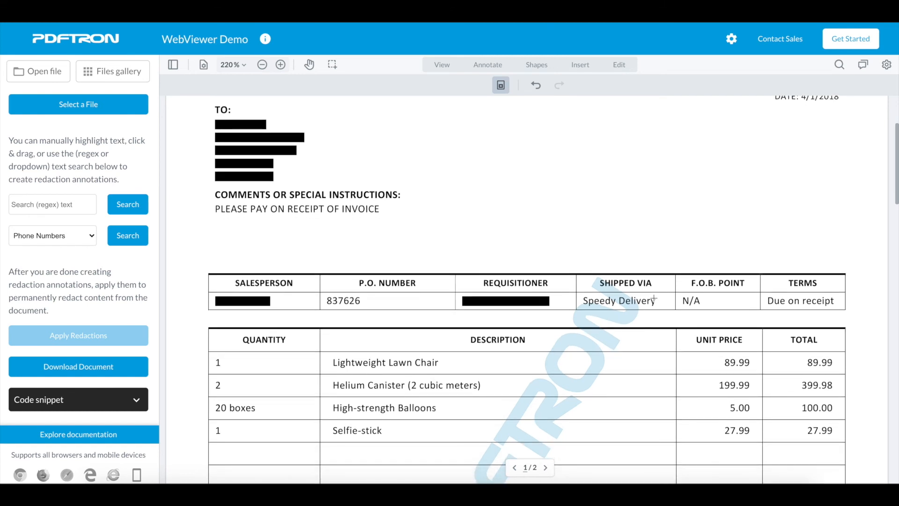
pyautogui.scroll(-3)
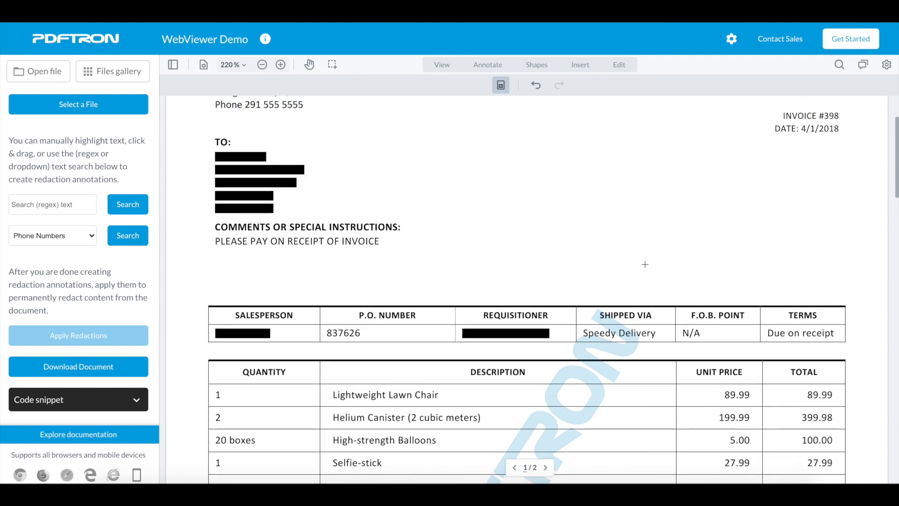
# Step: Return to All features and browse the Explore features list
pyautogui.click(487, 65)
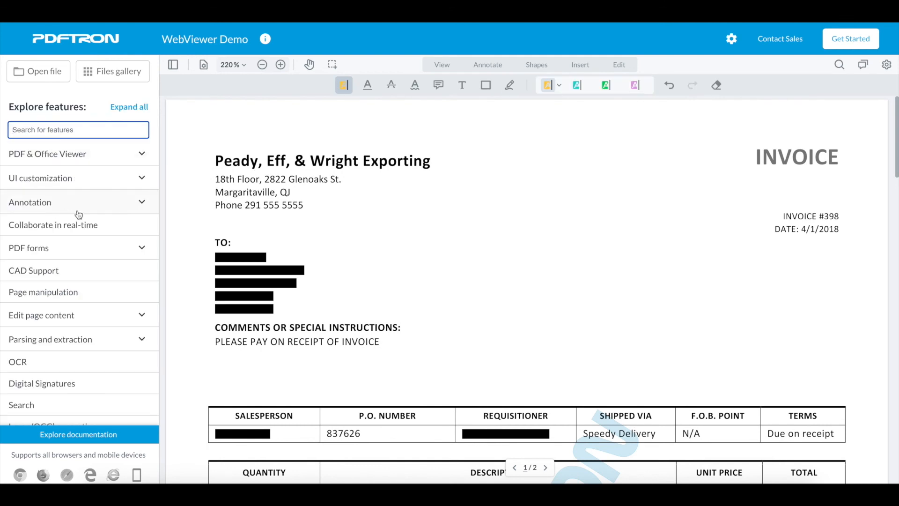
pyautogui.scroll(-3)
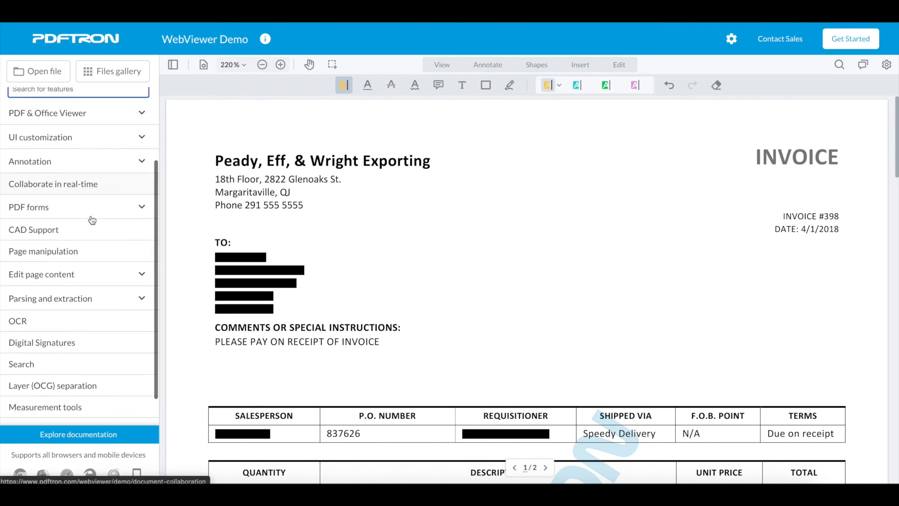
pyautogui.scroll(-3)
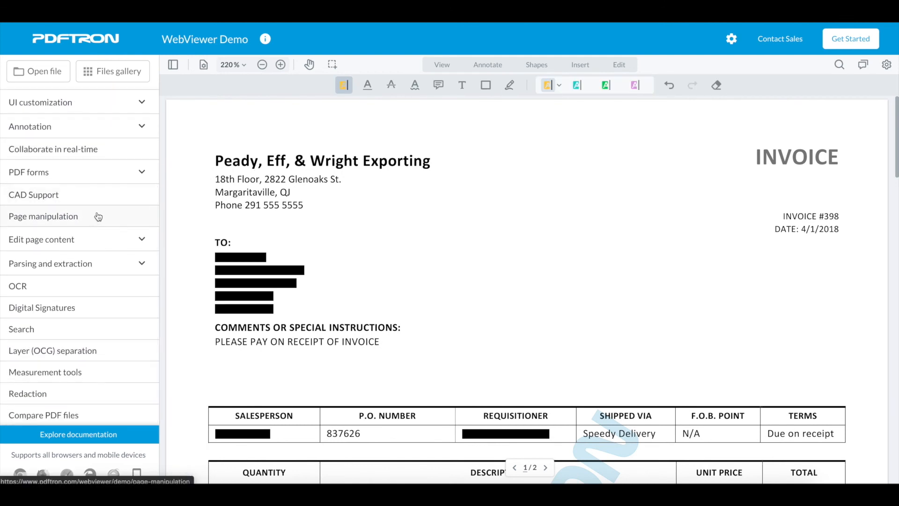